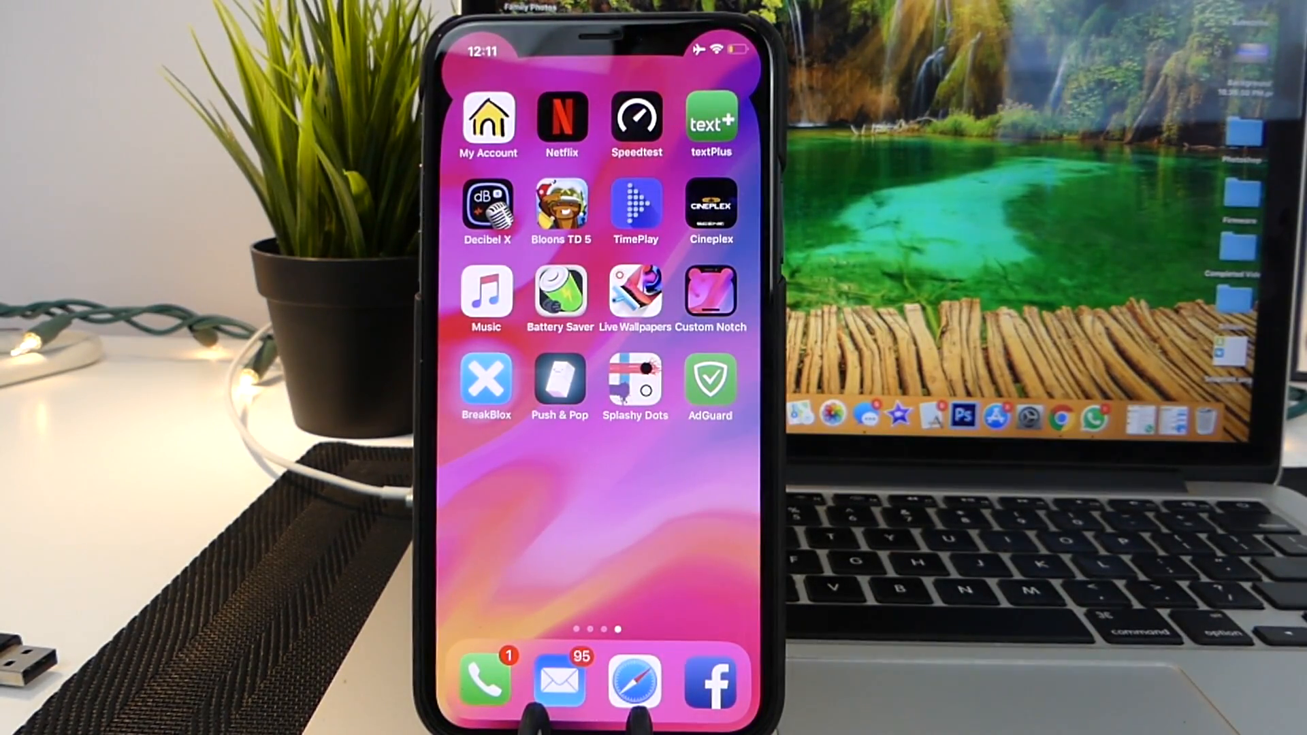
Step: Launch BreakBlox from its home screen icon
click(487, 379)
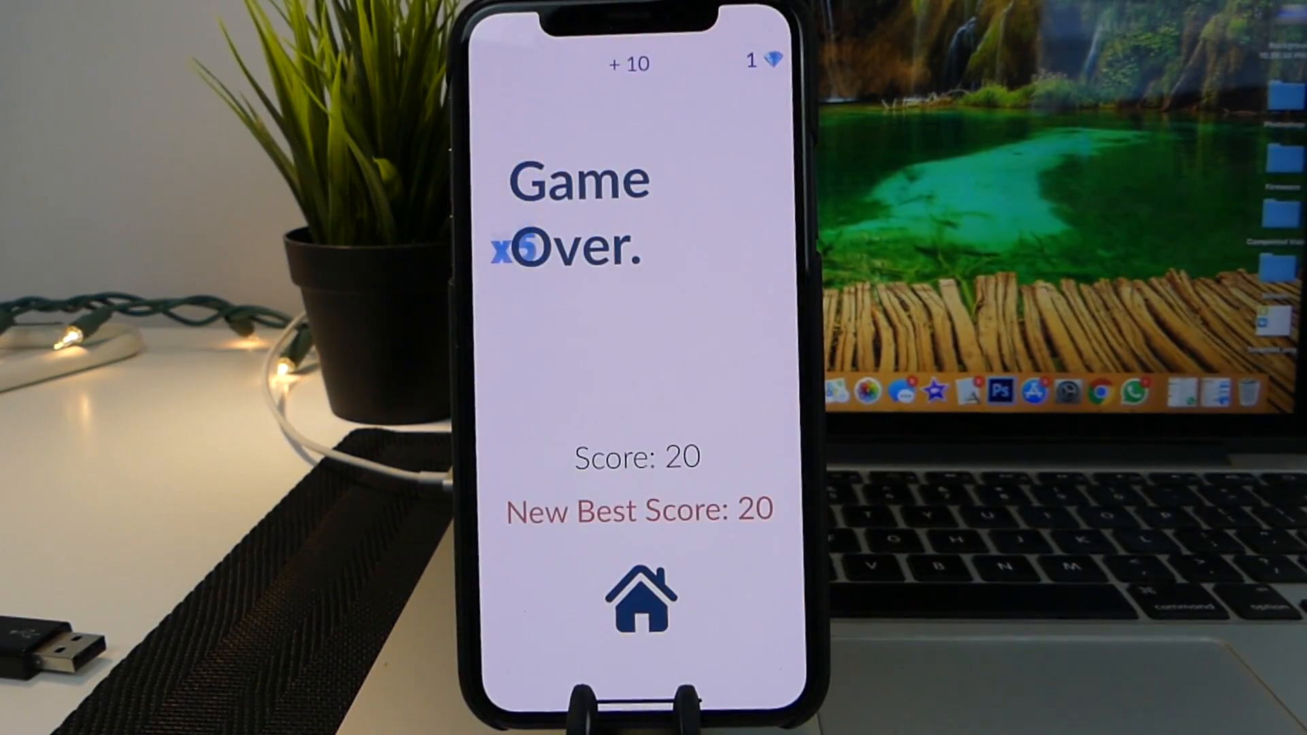
Step: After the Game Over screen with best score 20, exit BreakBlox to the home screen
click(636, 605)
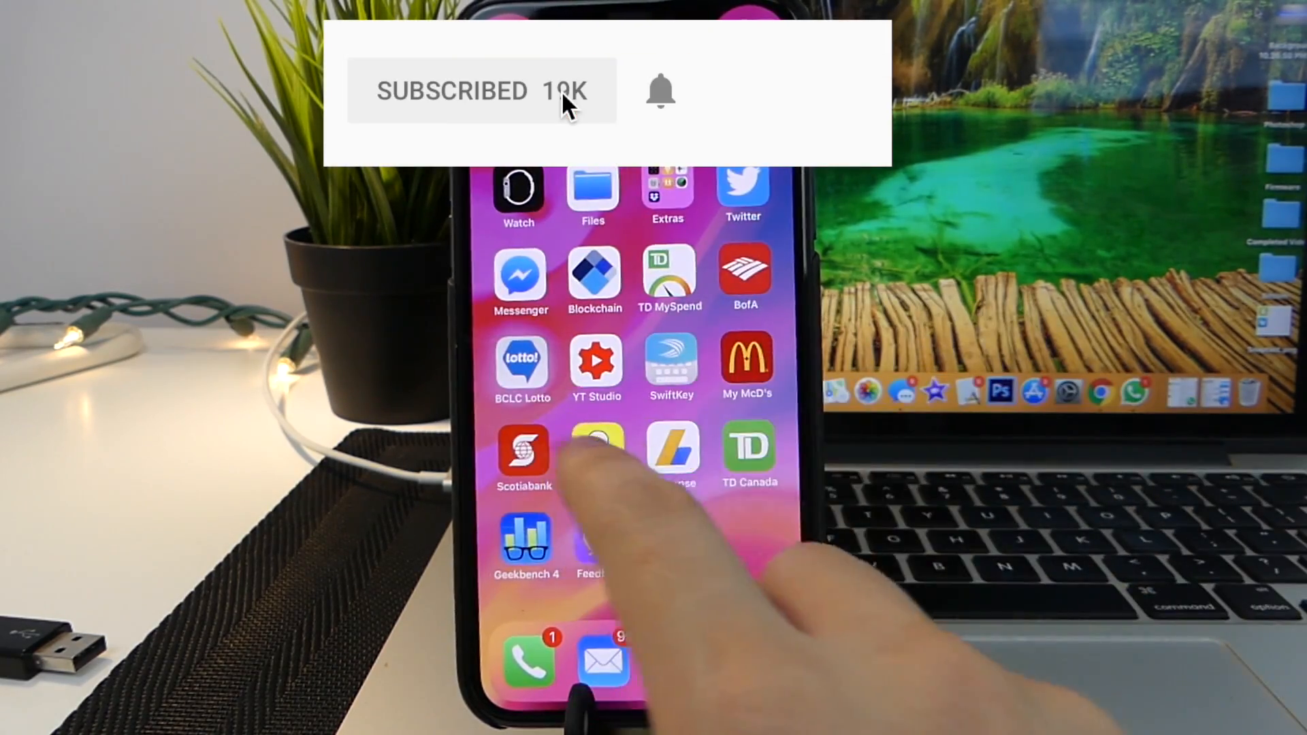
Step: Swipe home screen pages back to the one holding the BreakBlox icon
click(661, 91)
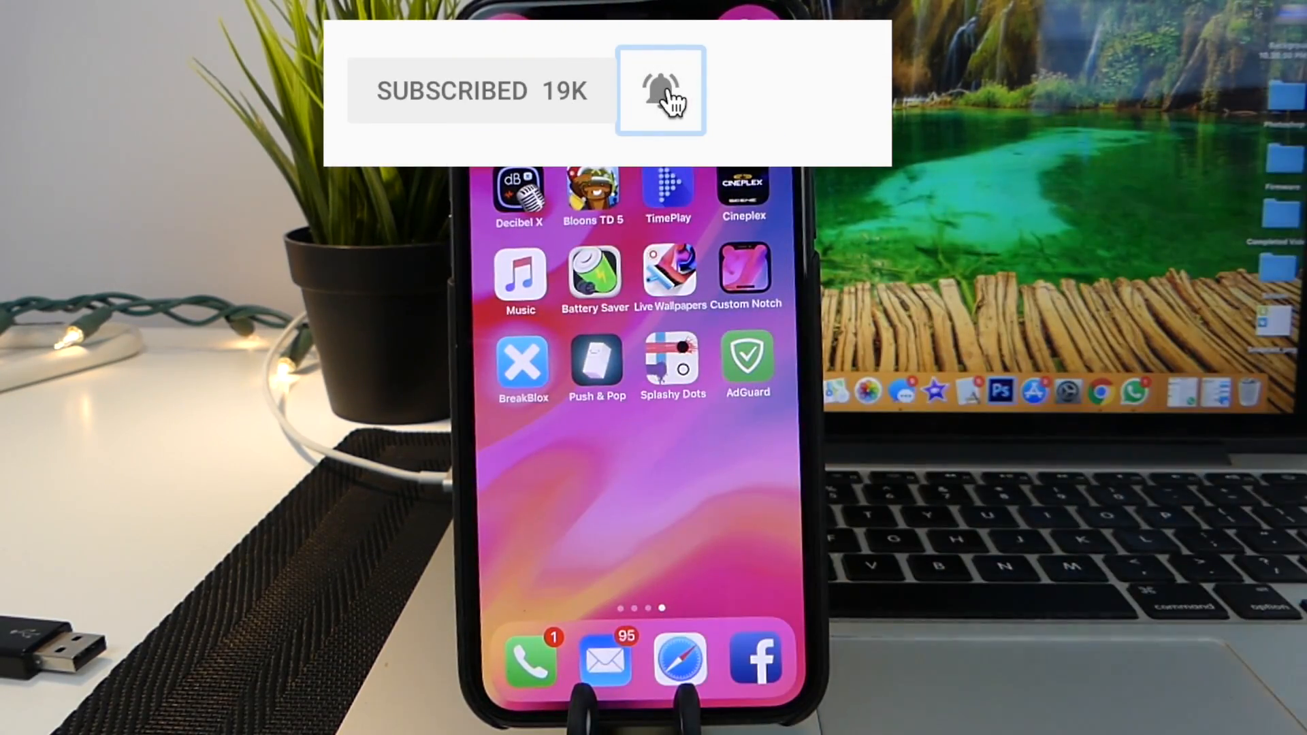